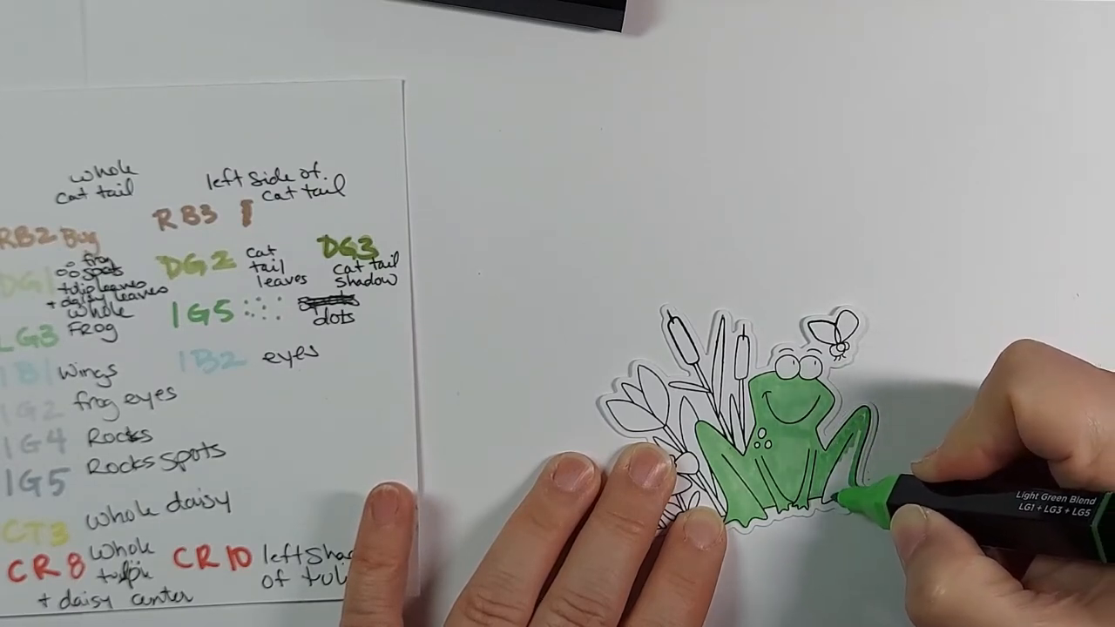
pyautogui.moveTo(871, 496)
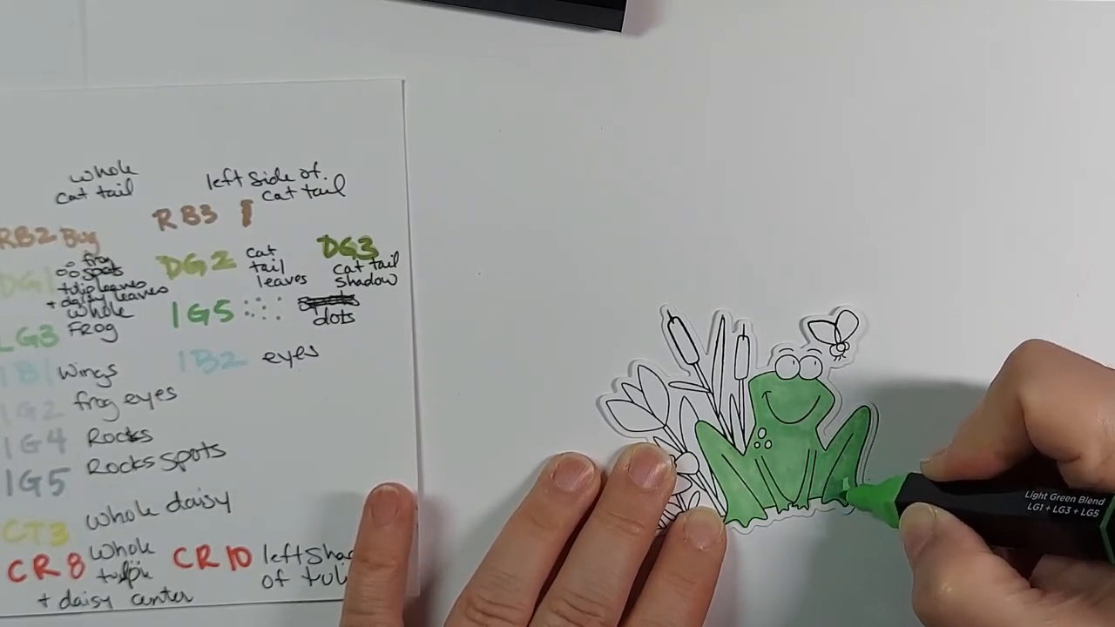